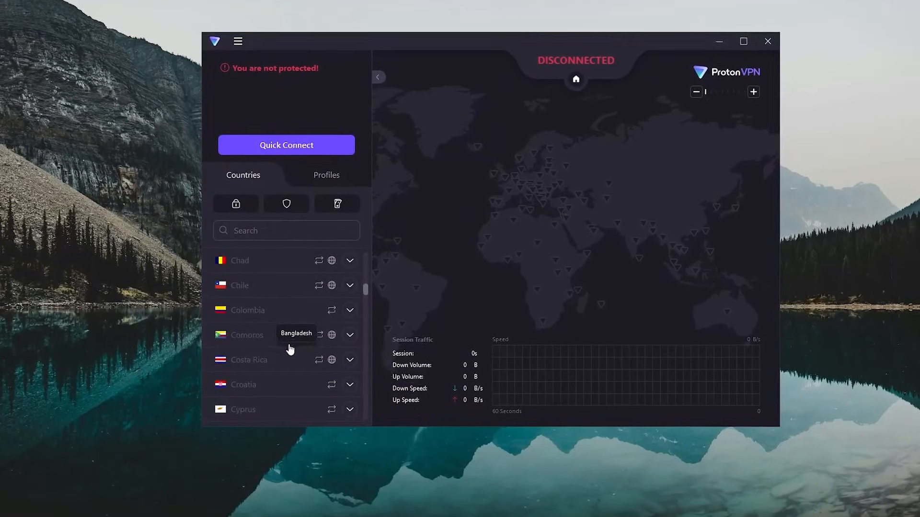
Scroll through Proton VPN's Countries list, then bring the next VPN window forward.
scroll("down", 3)
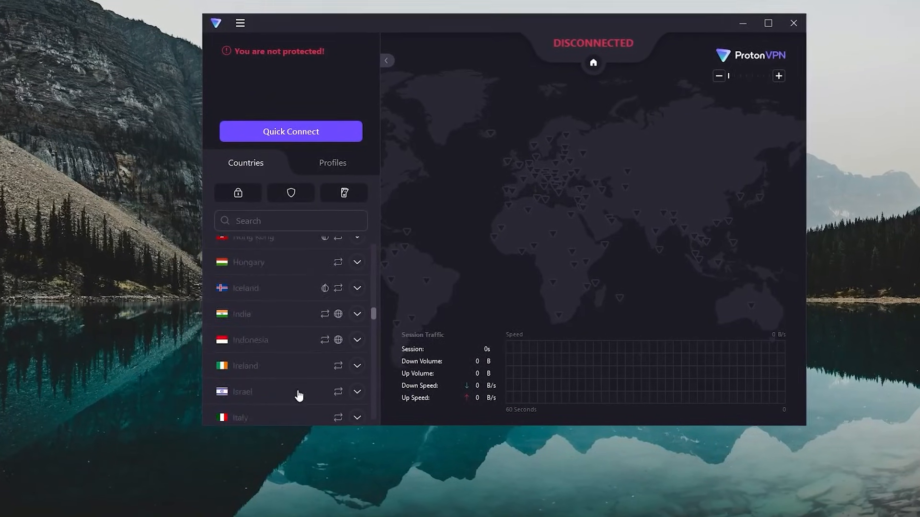
scroll("down", 3)
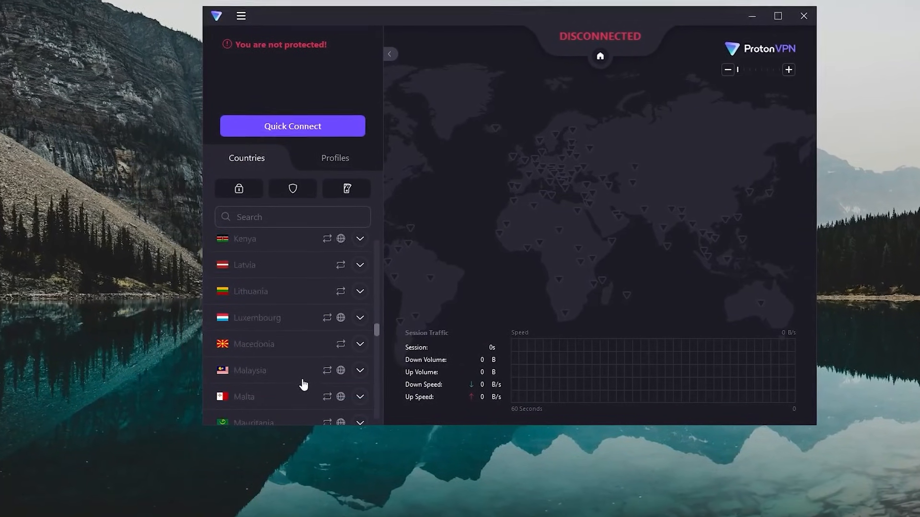
scroll("down", 3)
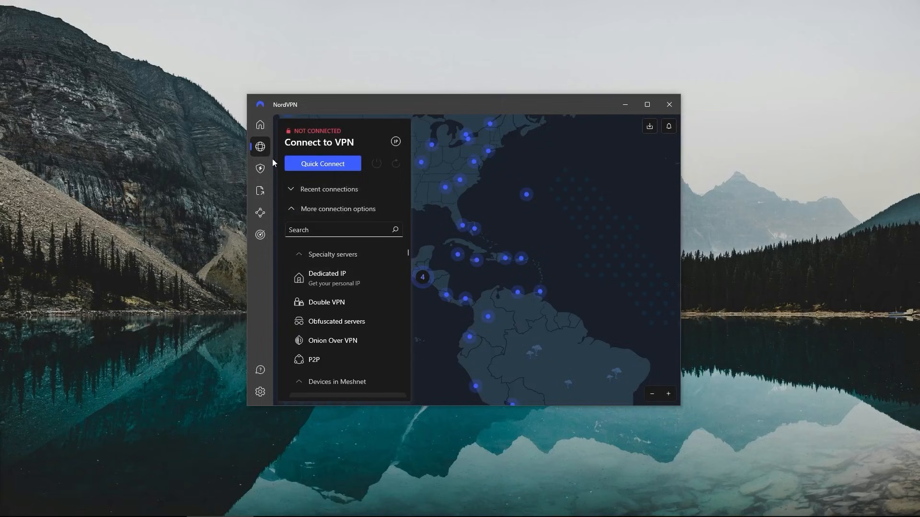
left_click(259, 213)
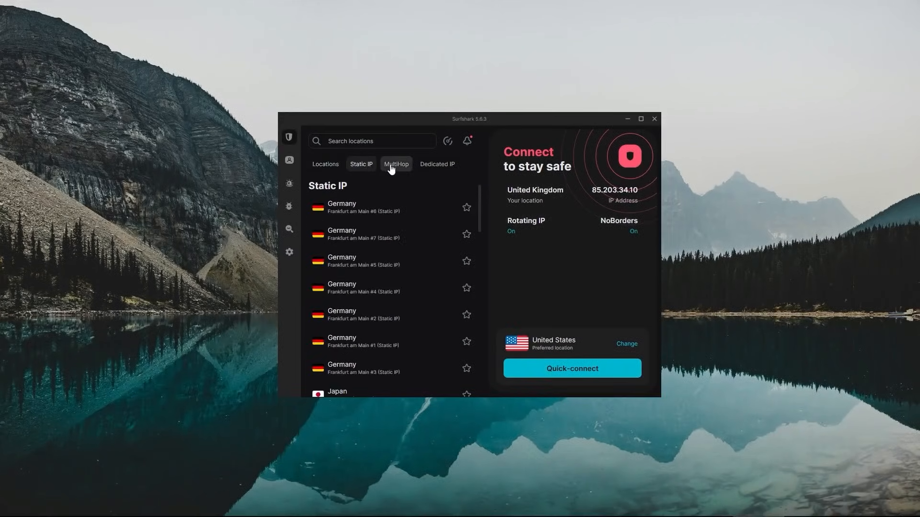
Move Surfshark from the Static IP servers to its full Locations list.
left_click(436, 164)
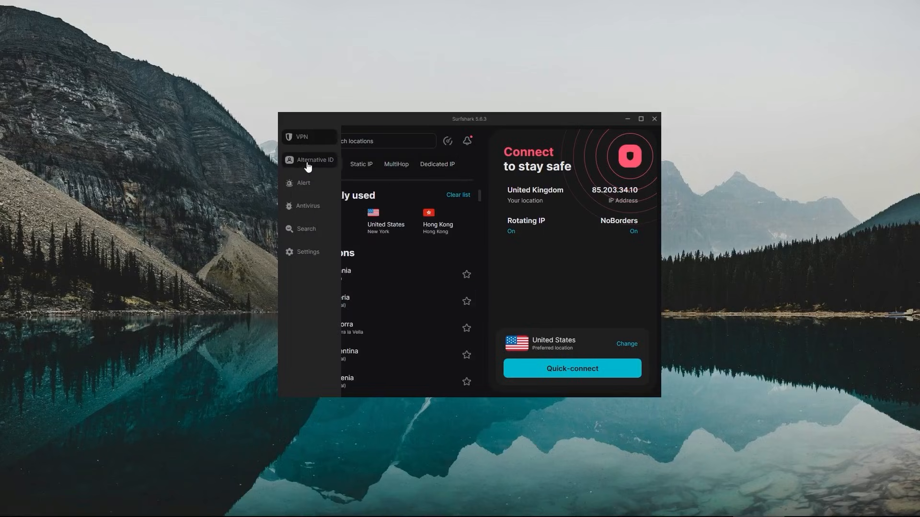
left_click(303, 183)
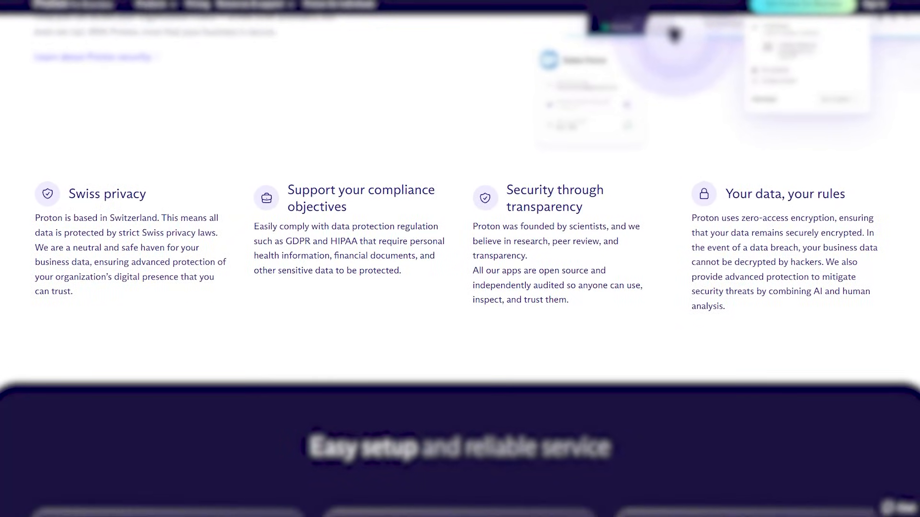
scroll("down", 3)
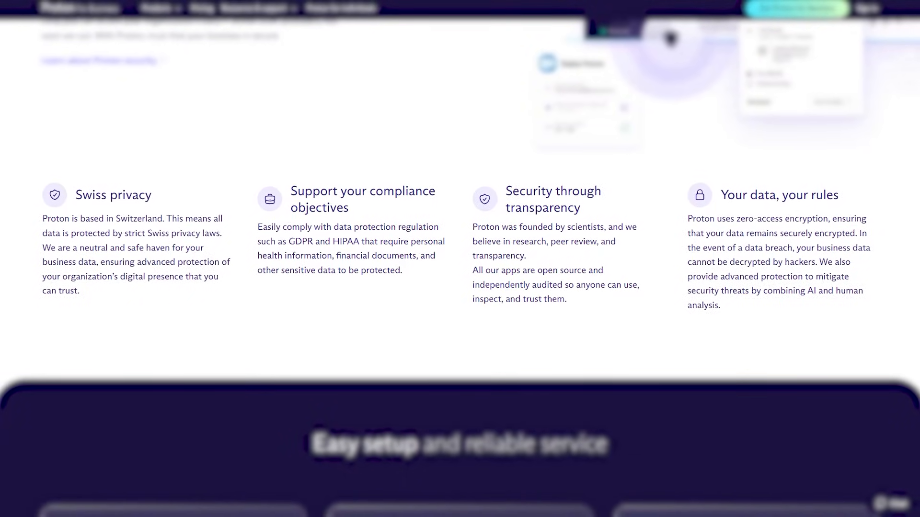
scroll("down", 3)
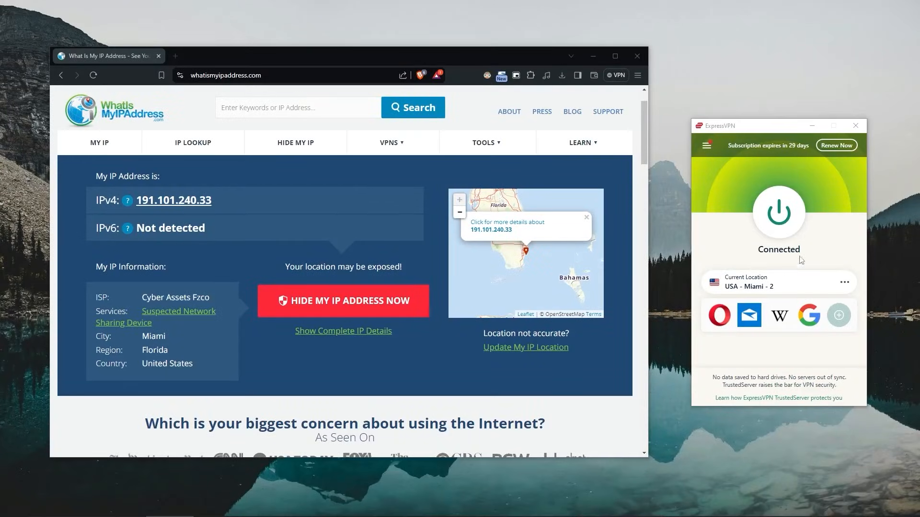
Connect ExpressVPN to the USA - Miami - 2 server.
left_click(844, 281)
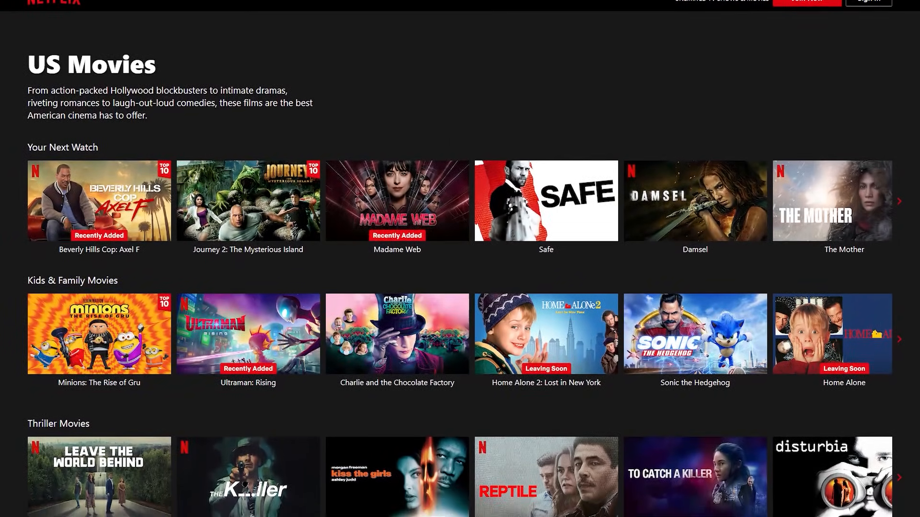
scroll("down", 3)
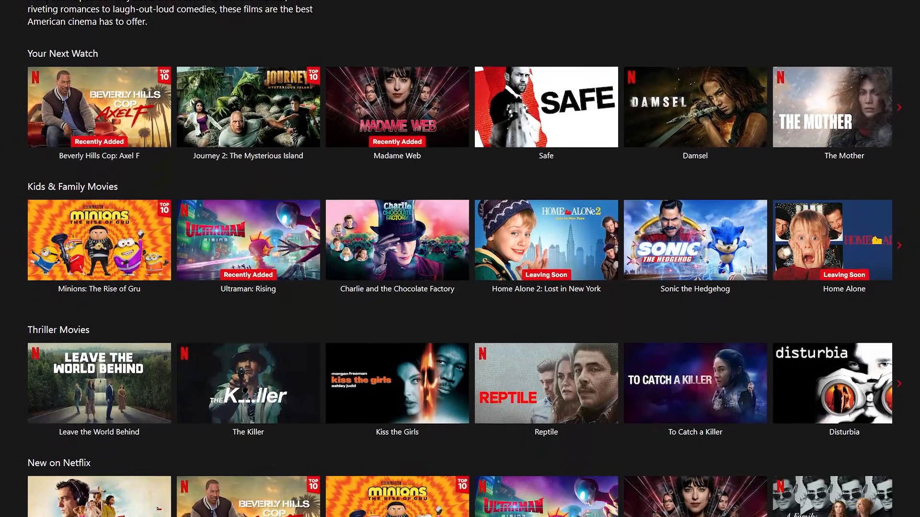
scroll("down", 3)
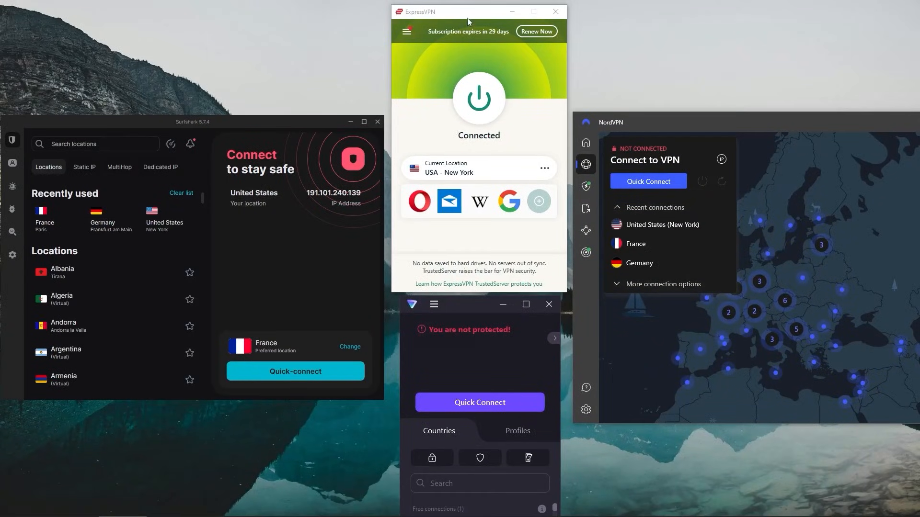
mouse_move(452, 327)
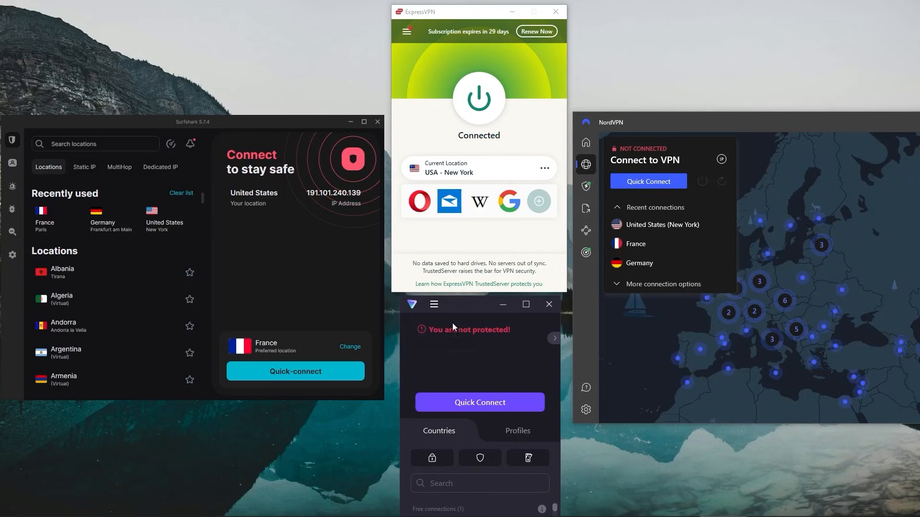
mouse_move(530, 478)
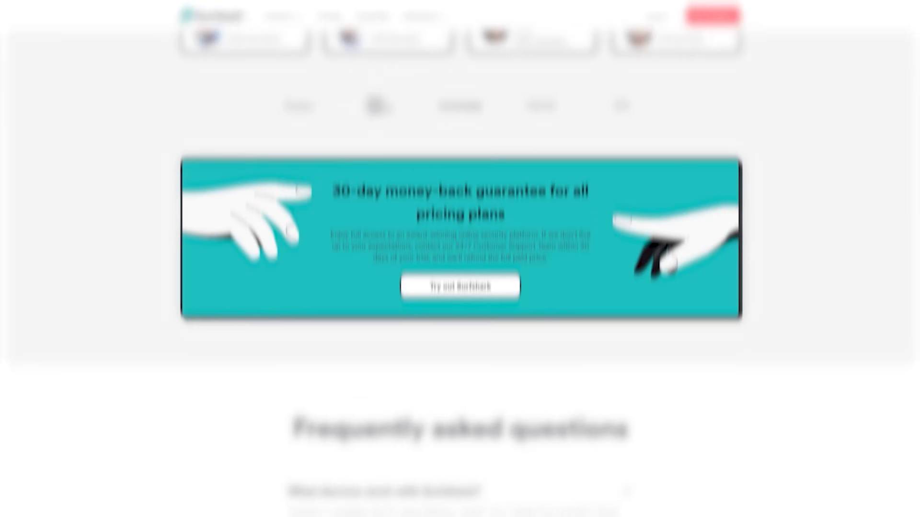
Scroll the VPN server list while ExpressVPN stays connected to USA - New York.
scroll("down", 3)
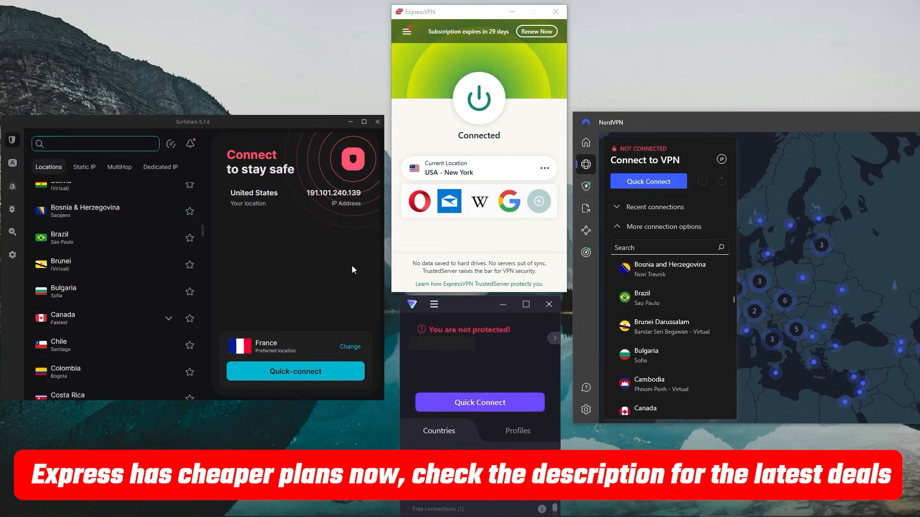
scroll("down", 3)
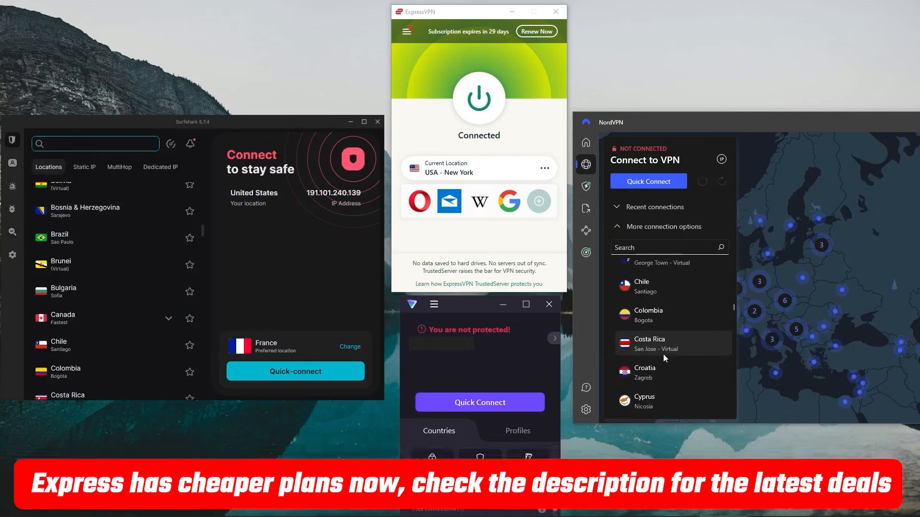
scroll("down", 3)
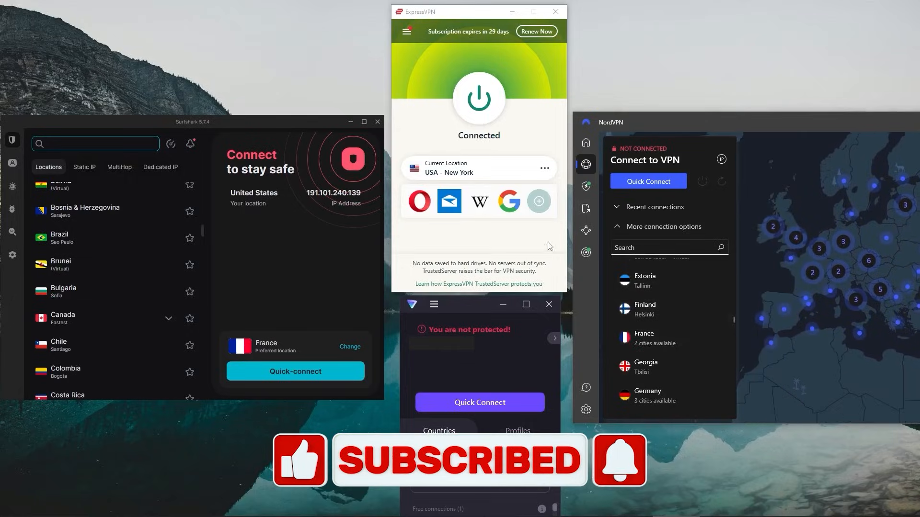
left_click(120, 166)
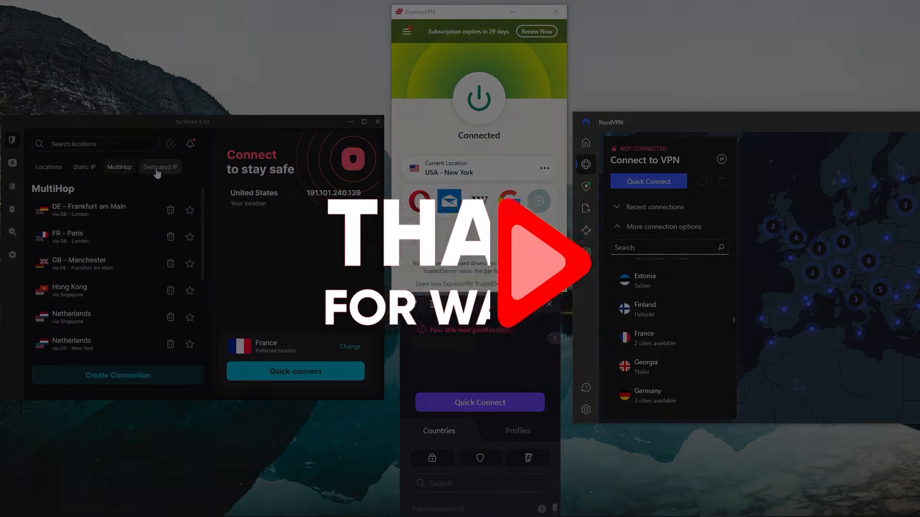